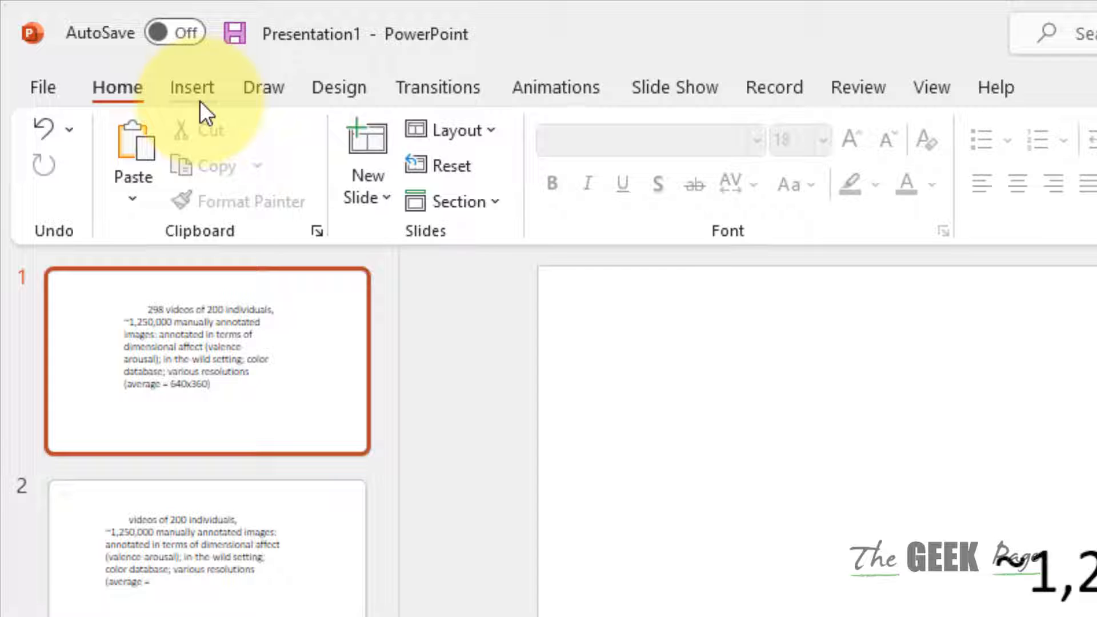
# - Show the Insert ribbon's picture-source choices, pointing to This Device
pyautogui.click(190, 87)
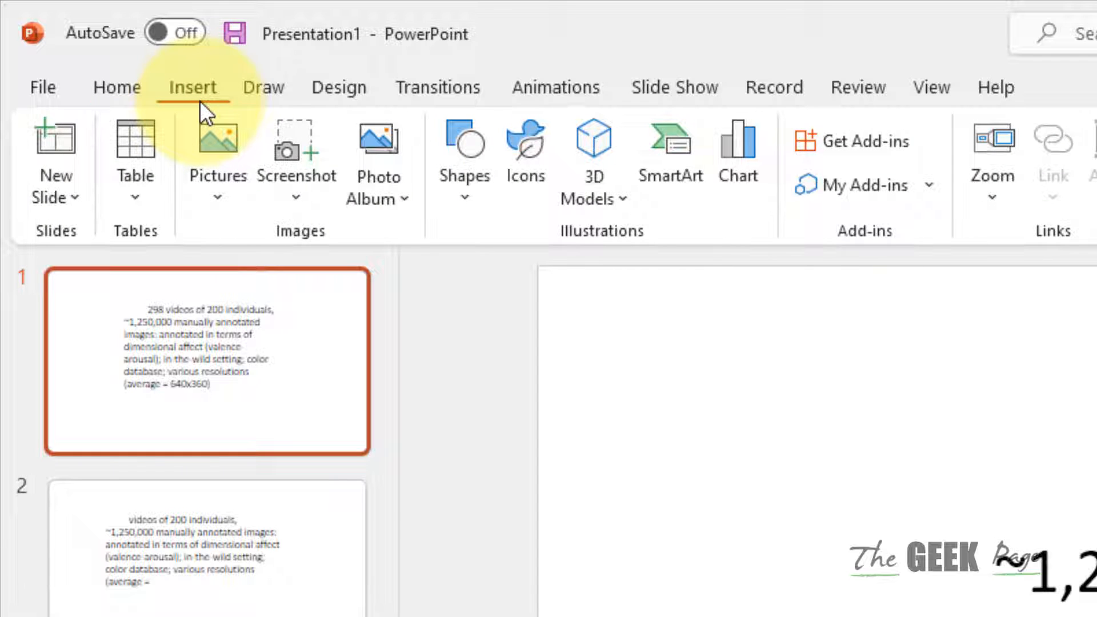
pyautogui.click(217, 158)
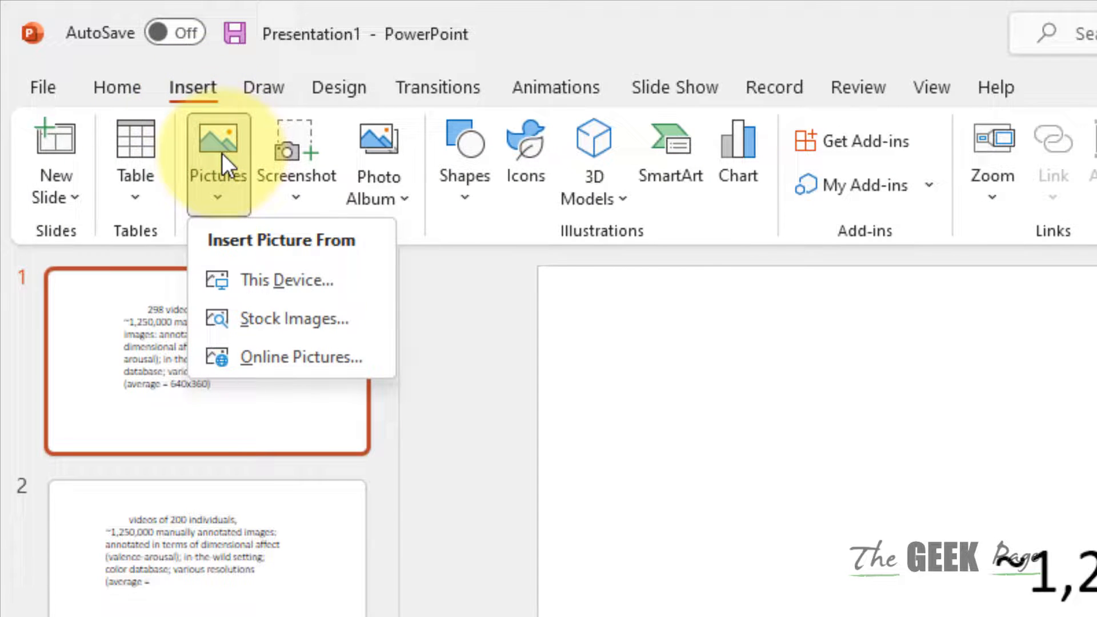
pyautogui.moveTo(283, 280)
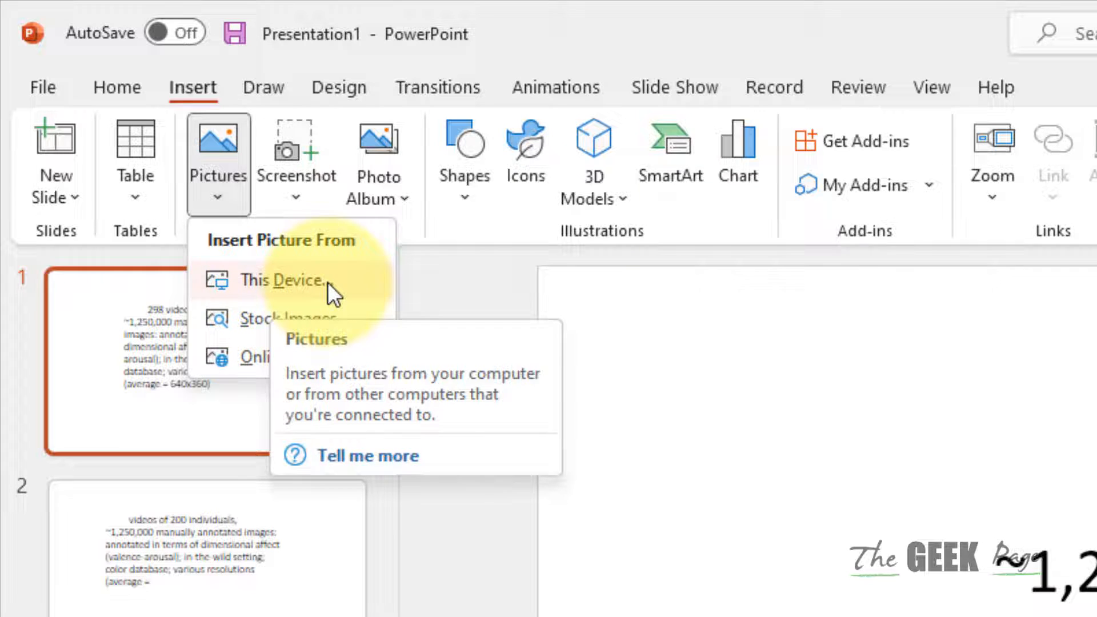
# - Insert the 'assasa' winter-hat photo from the Pictures folder onto slide 1
pyautogui.click(283, 280)
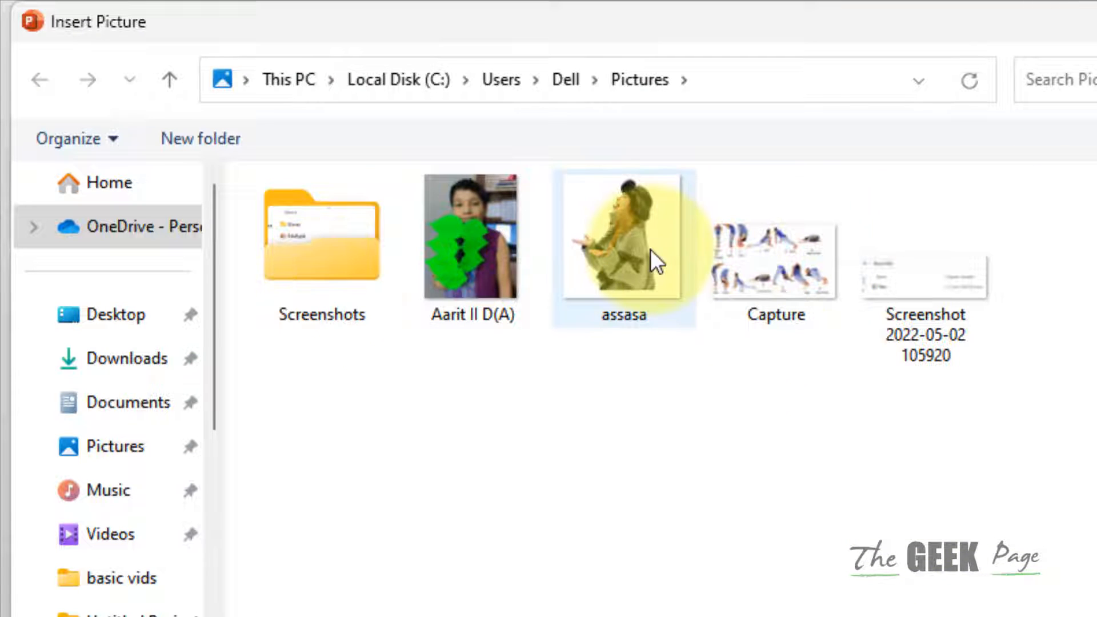
pyautogui.doubleClick(622, 238)
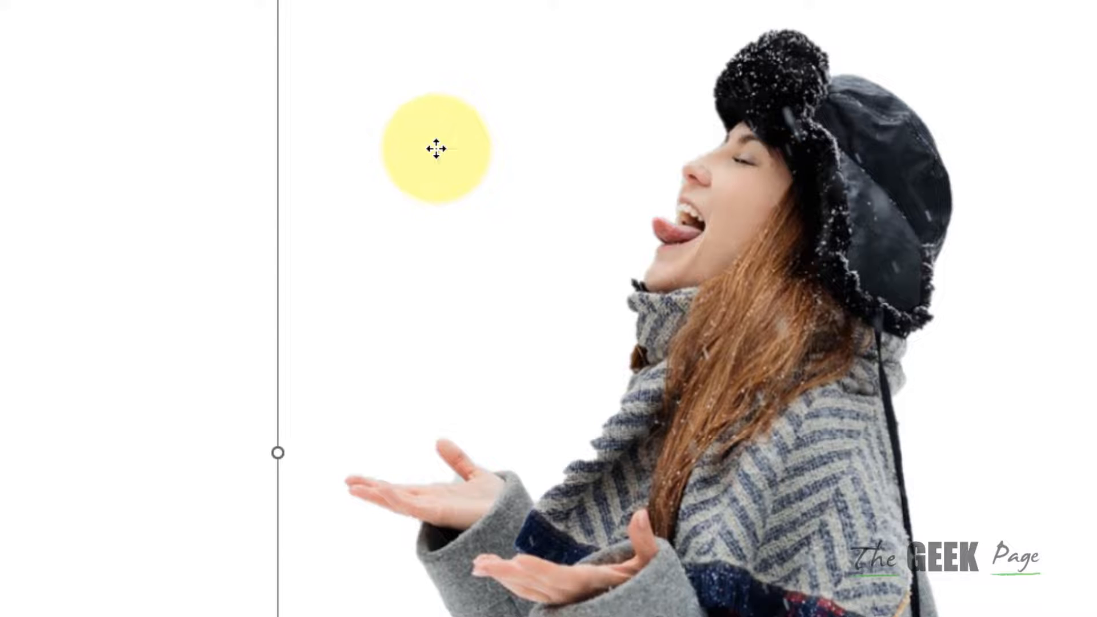
# - Send the winter-hat photo to the back so the statistics text reads over it
pyautogui.rightClick(434, 147)
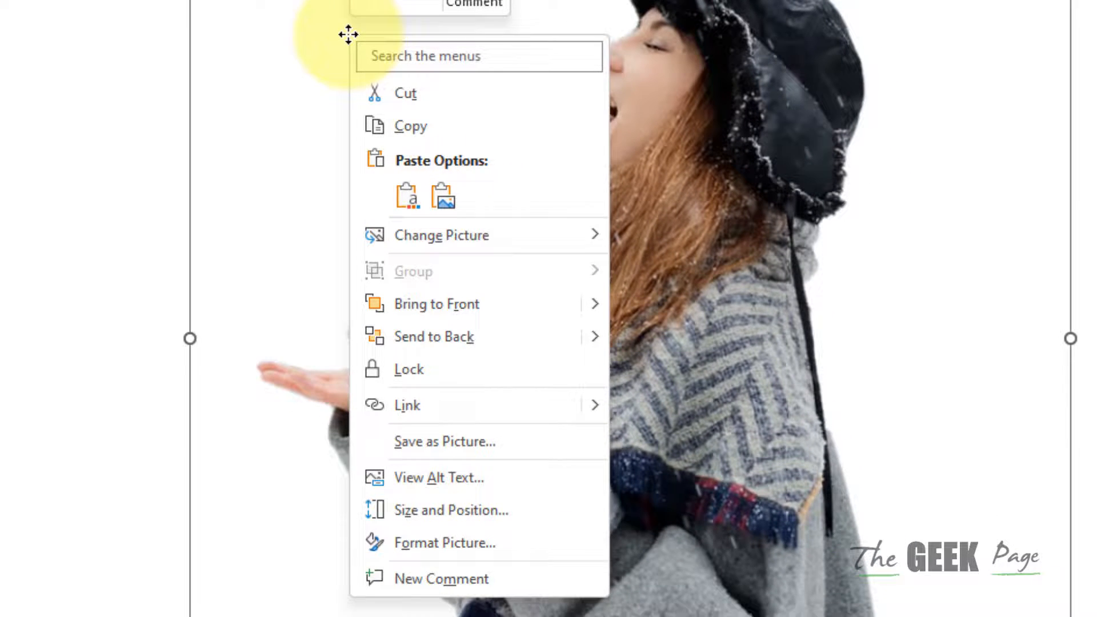
pyautogui.moveTo(494, 350)
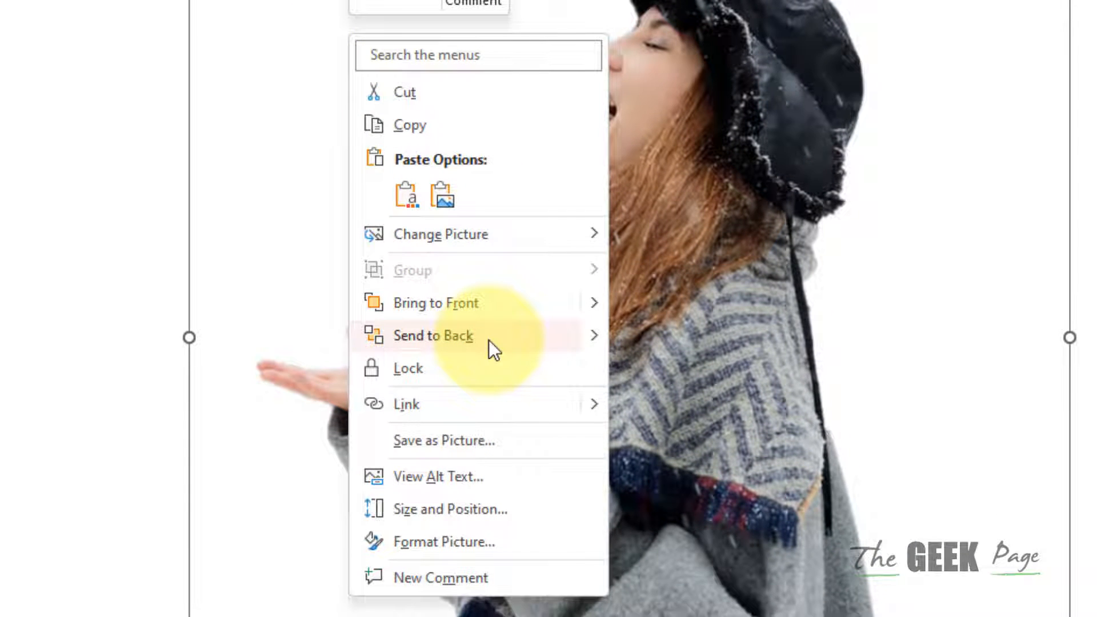
pyautogui.click(432, 335)
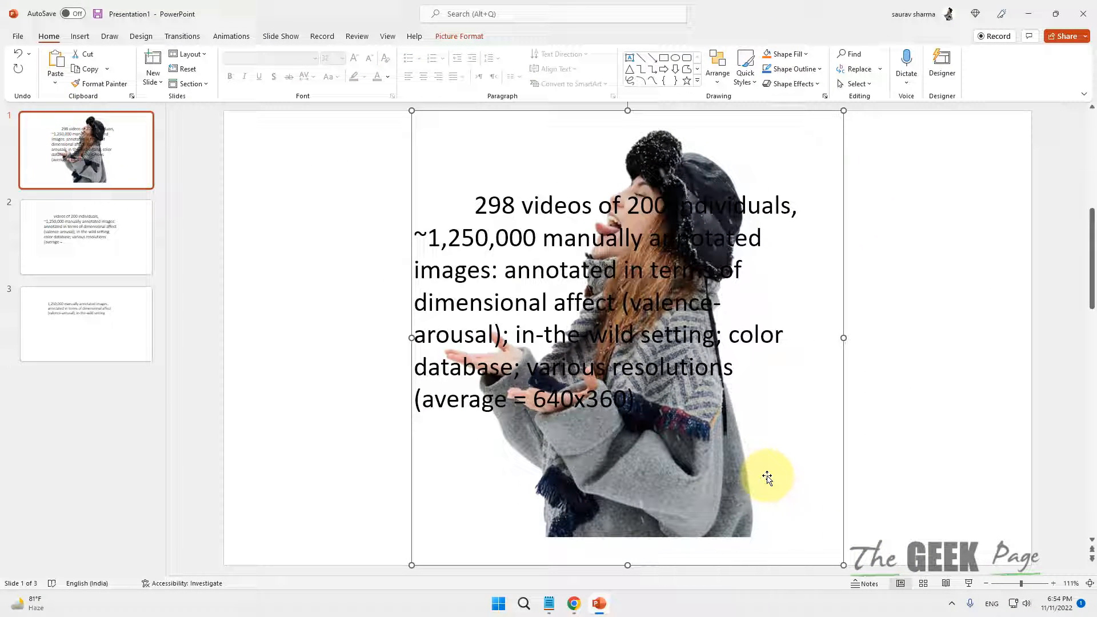
# - Cut the winter-hat photo off slide 1 with Ctrl+X, keeping it on the clipboard
pyautogui.press('ctrl+x')
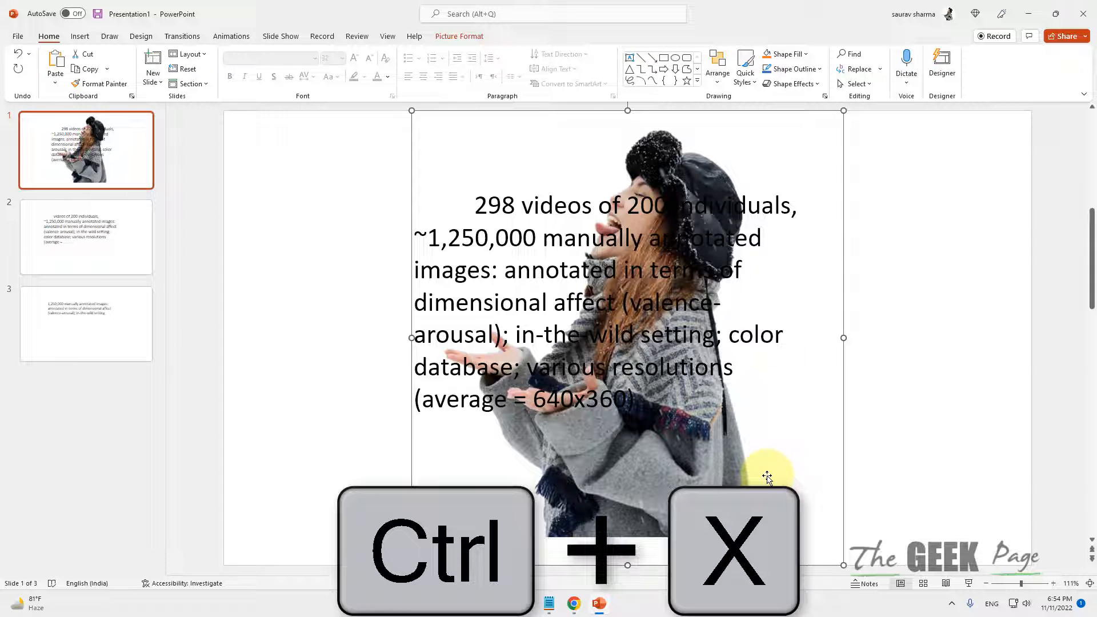
pyautogui.press('ctrl+x')
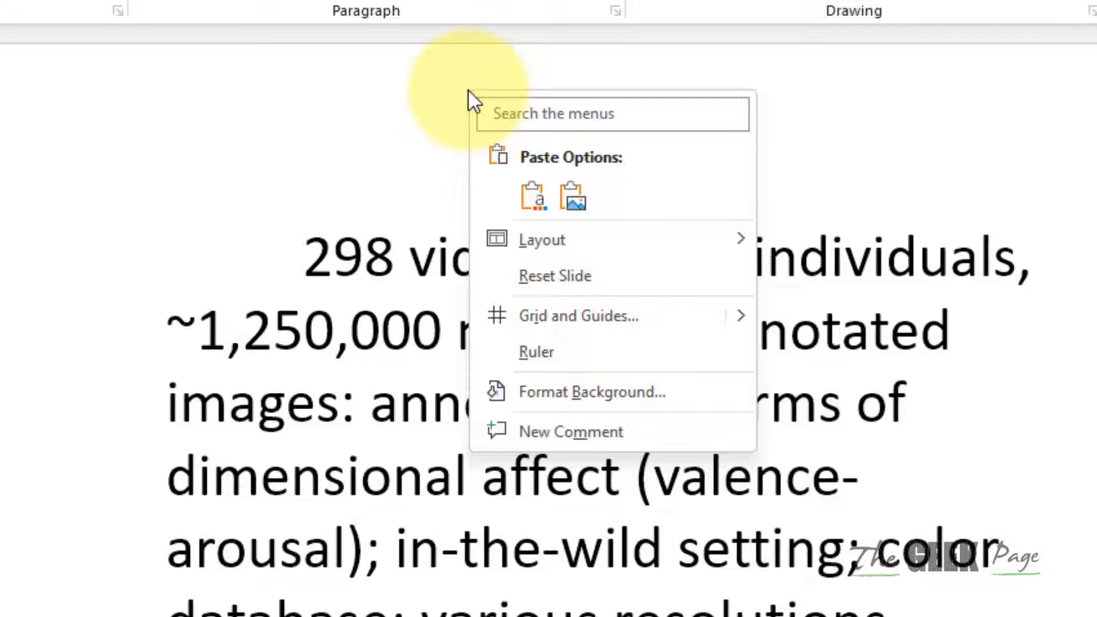
pyautogui.moveTo(571, 391)
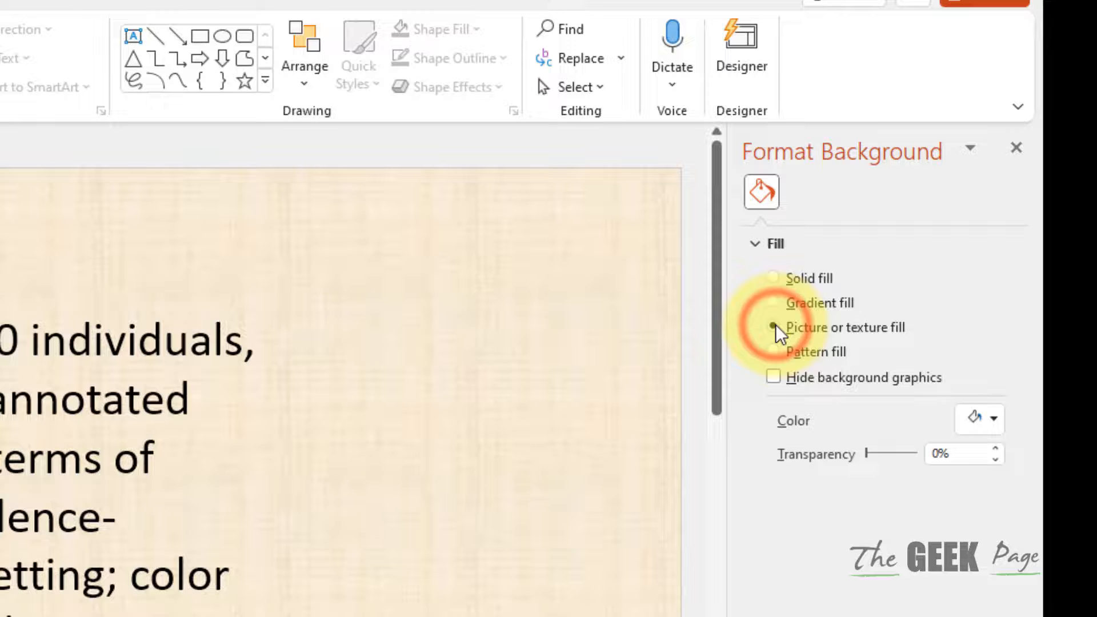
# - Fill slide 1's background with the clipboard photo as a picture fill
pyautogui.click(786, 327)
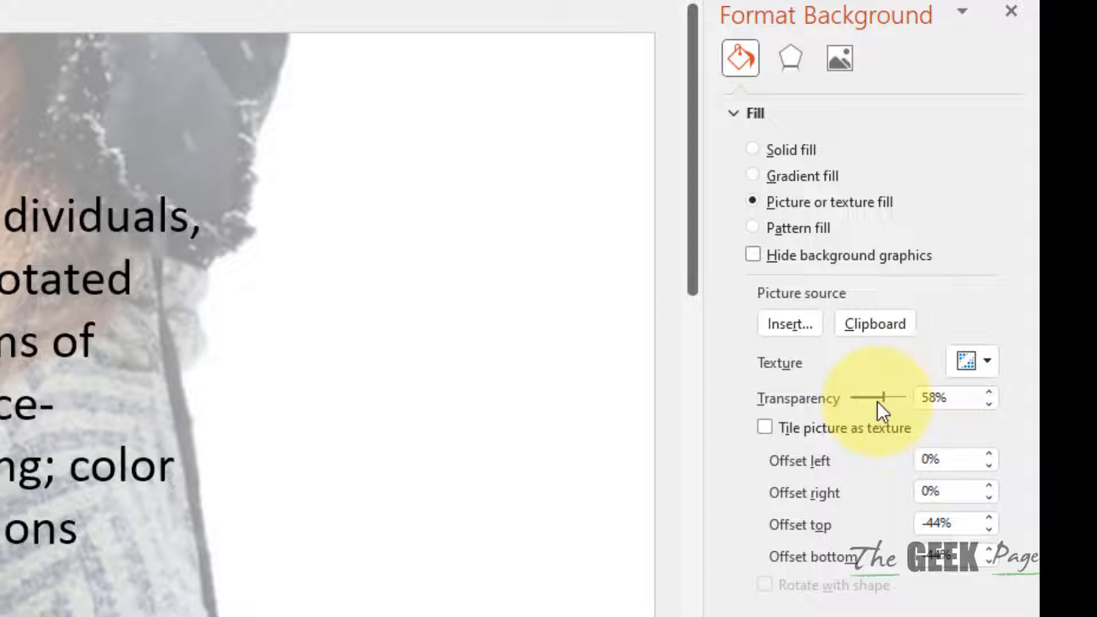
# - Raise the background photo's transparency to about 76% so the text stands out
pyautogui.moveTo(883, 398); pyautogui.dragTo(859, 398)
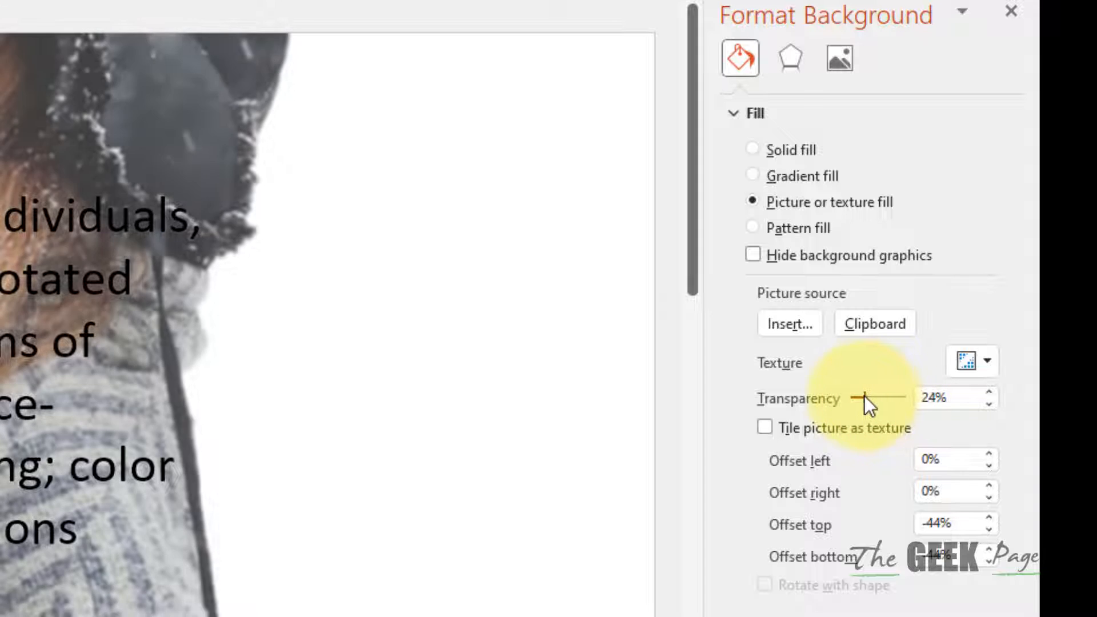
pyautogui.moveTo(867, 397); pyautogui.dragTo(889, 398)
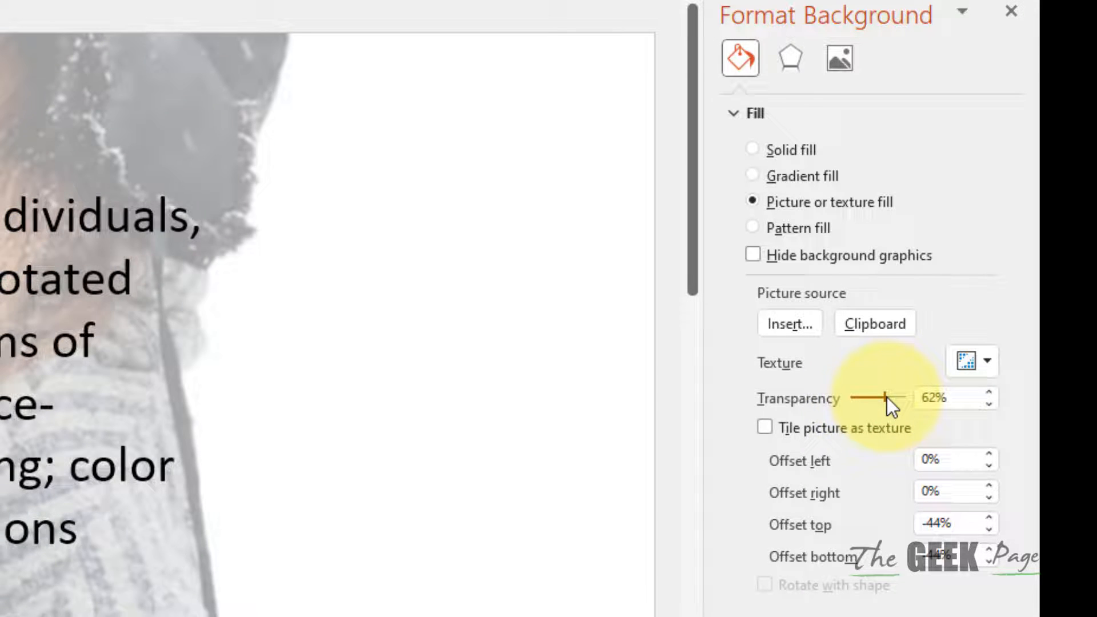
pyautogui.moveTo(879, 398); pyautogui.dragTo(898, 398)
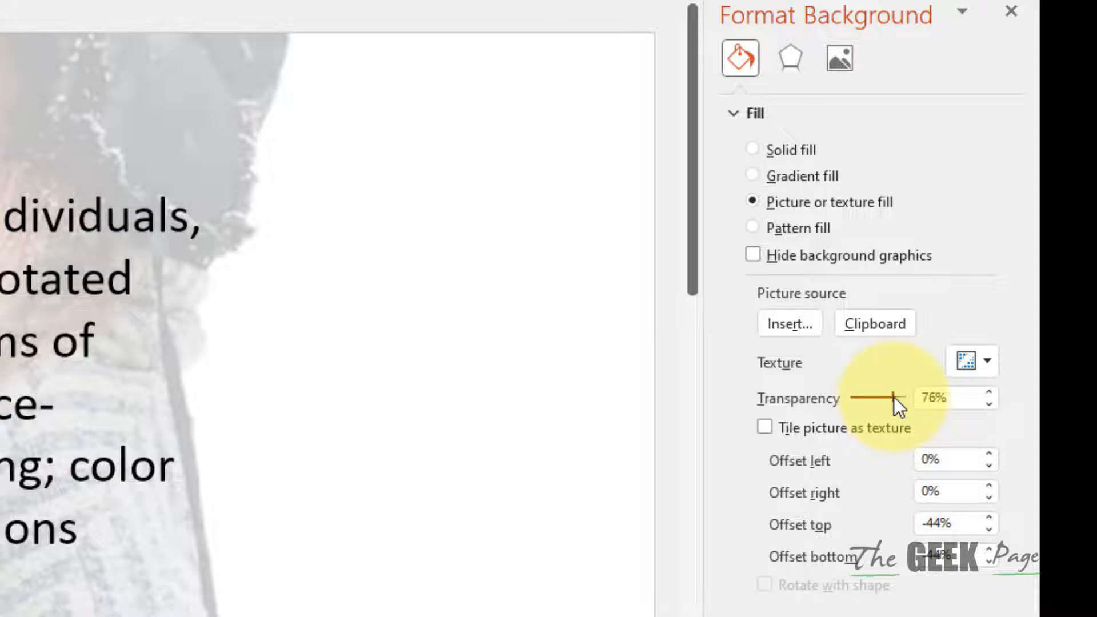
pyautogui.moveTo(888, 398); pyautogui.dragTo(899, 397)
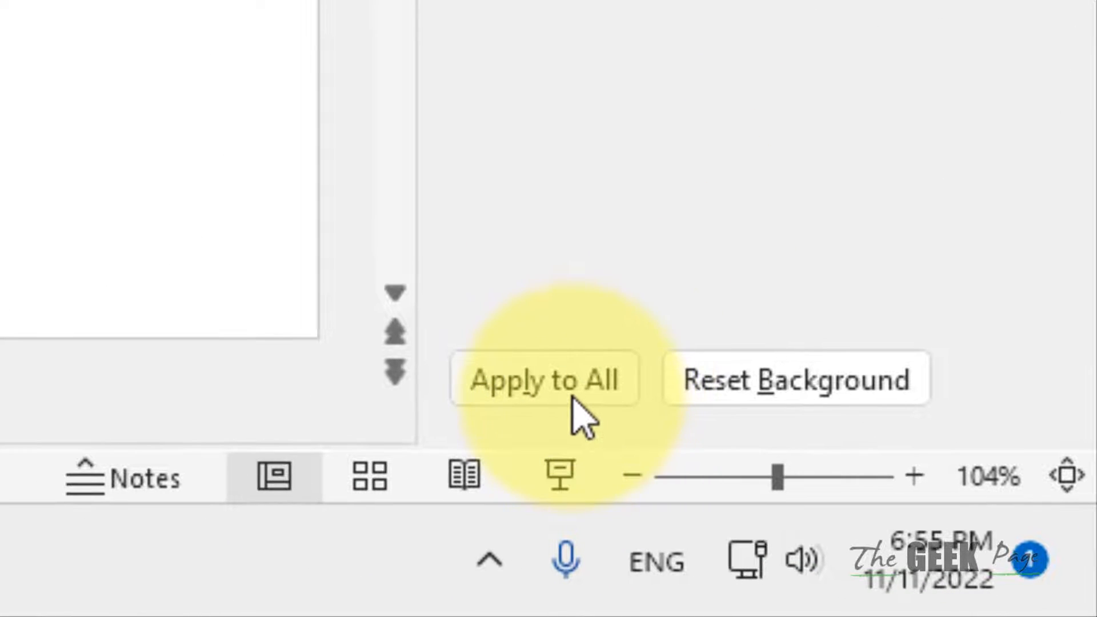
# - Apply the faded photo background to all slides and verify it on slide 3
pyautogui.click(541, 379)
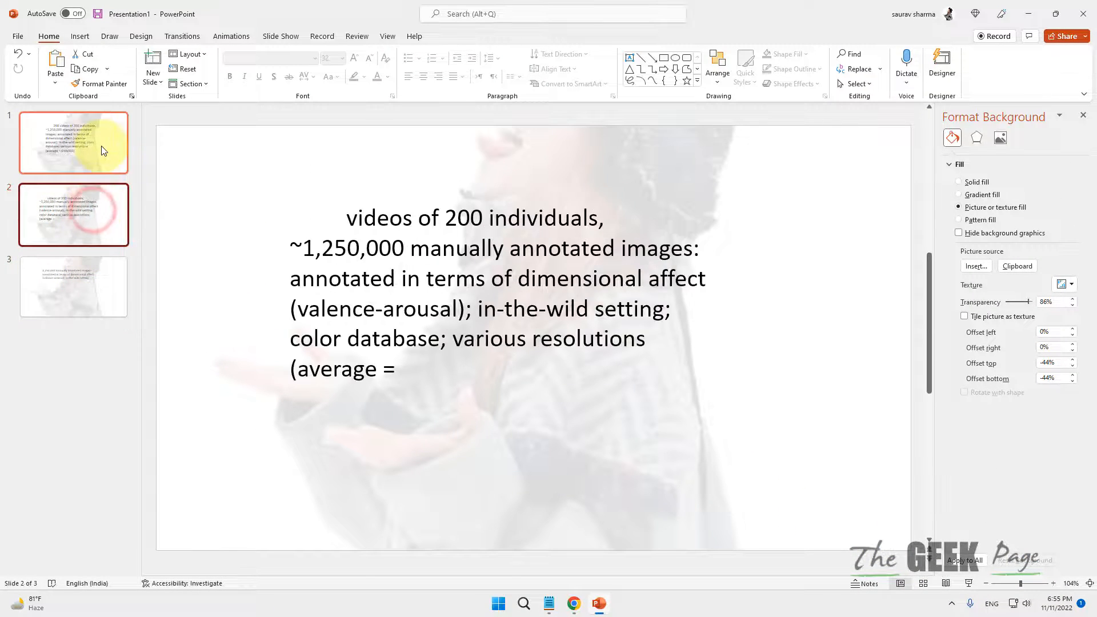
pyautogui.click(73, 286)
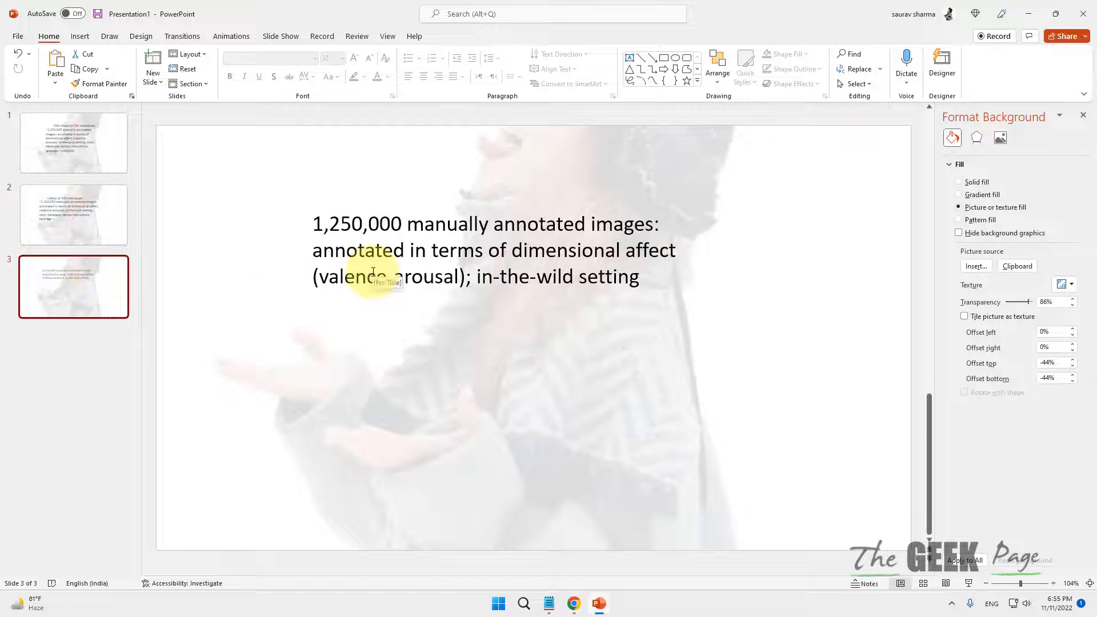